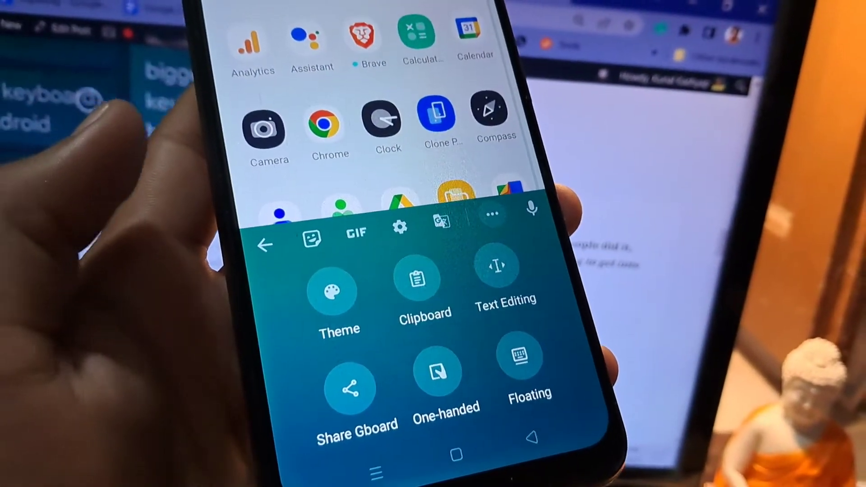
Show Gboard's clipboard panel listing recent clips like 'BRO! SUBSCRIBE NOW' and 'backdroid.com'.
click(417, 290)
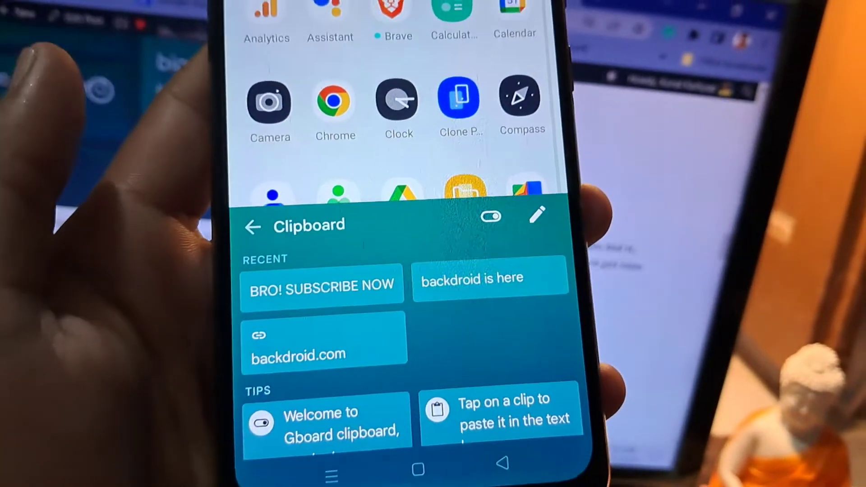